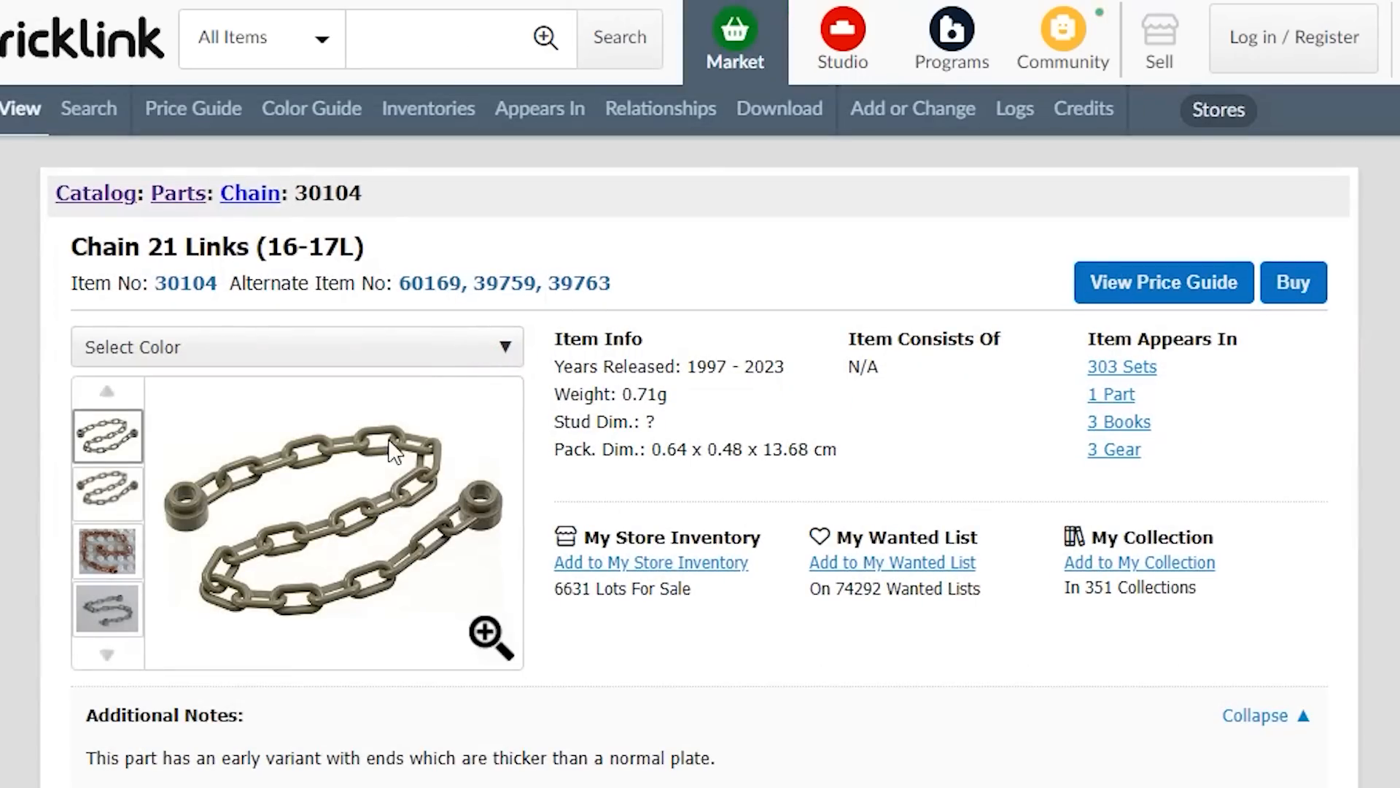
Zoom around the model to view the two chain links interlocked with the plane hidden.
scroll("down", 3)
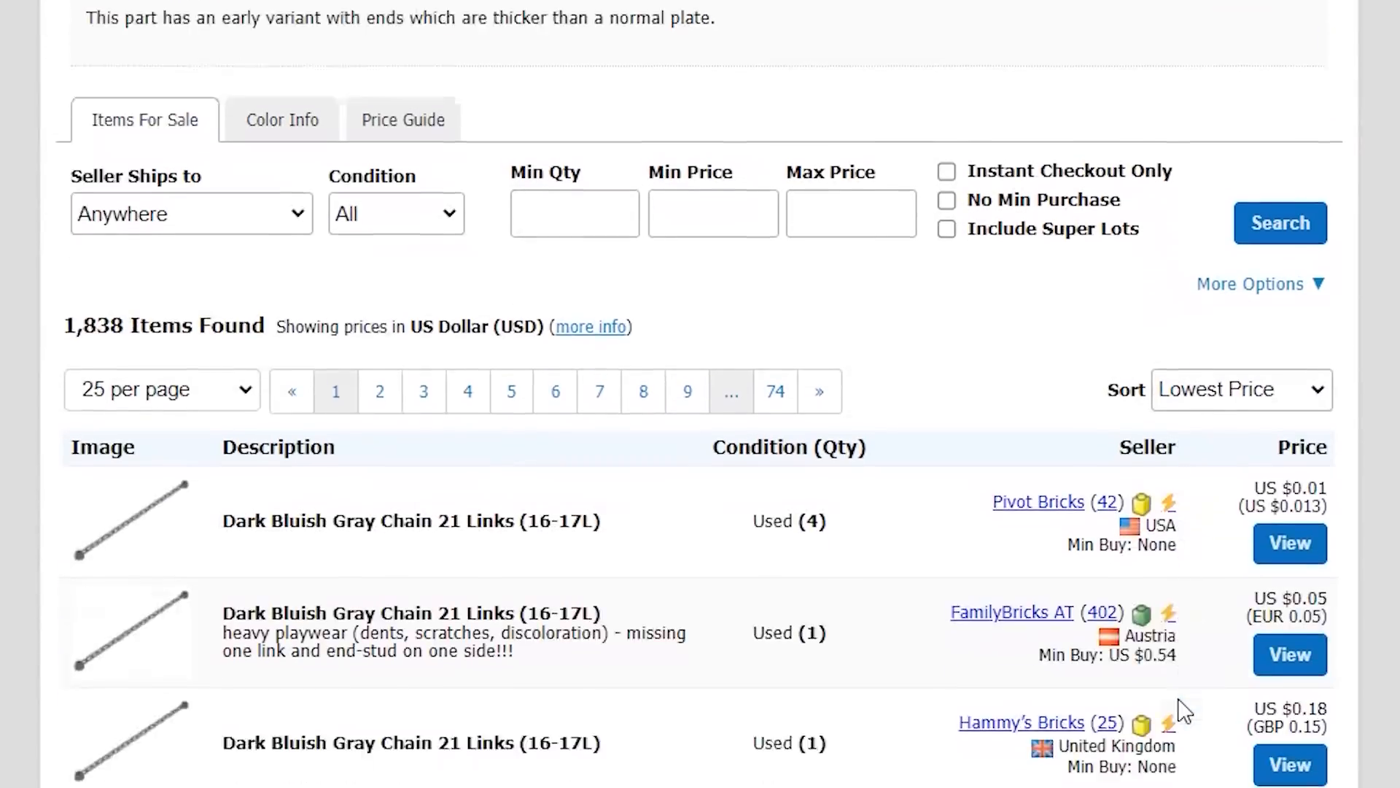
scroll("down", 3)
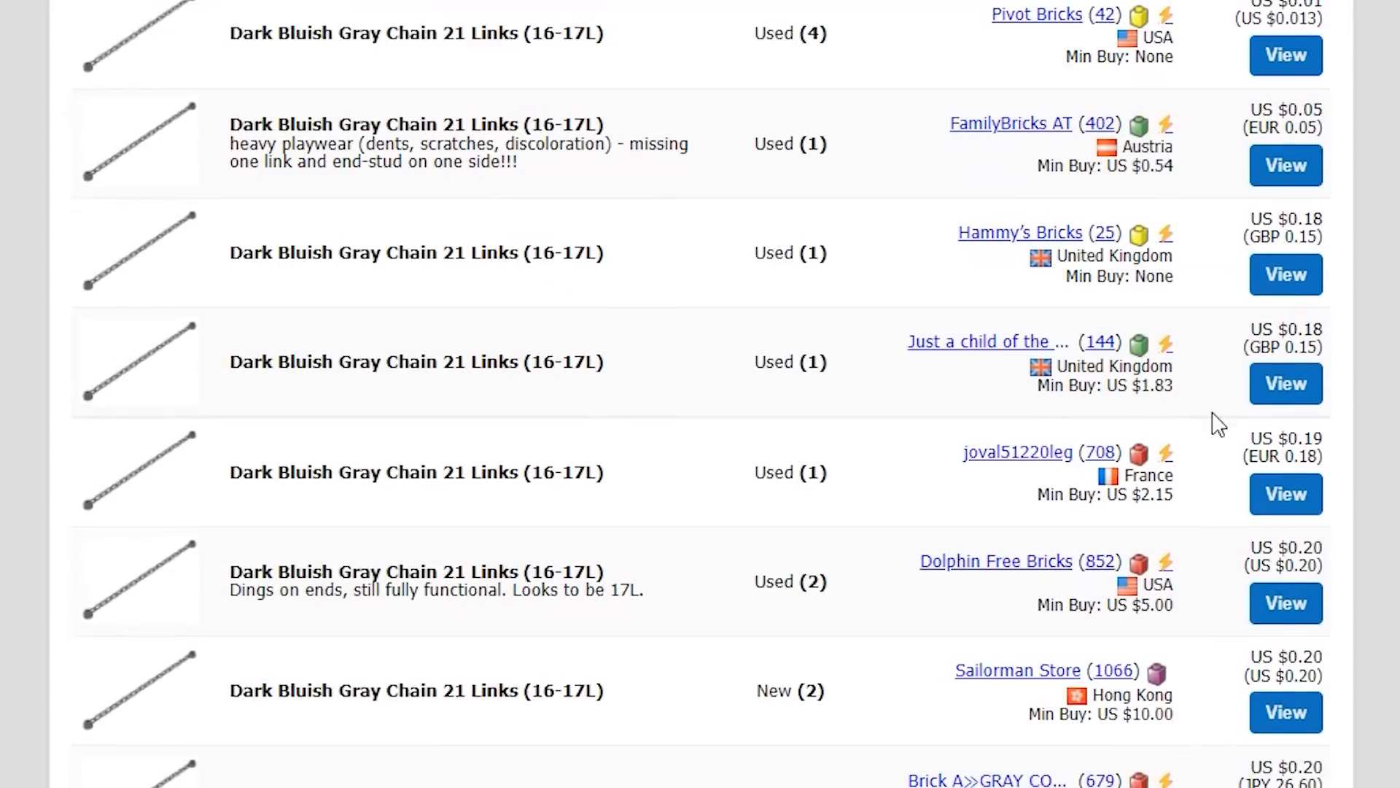
scroll("down", 3)
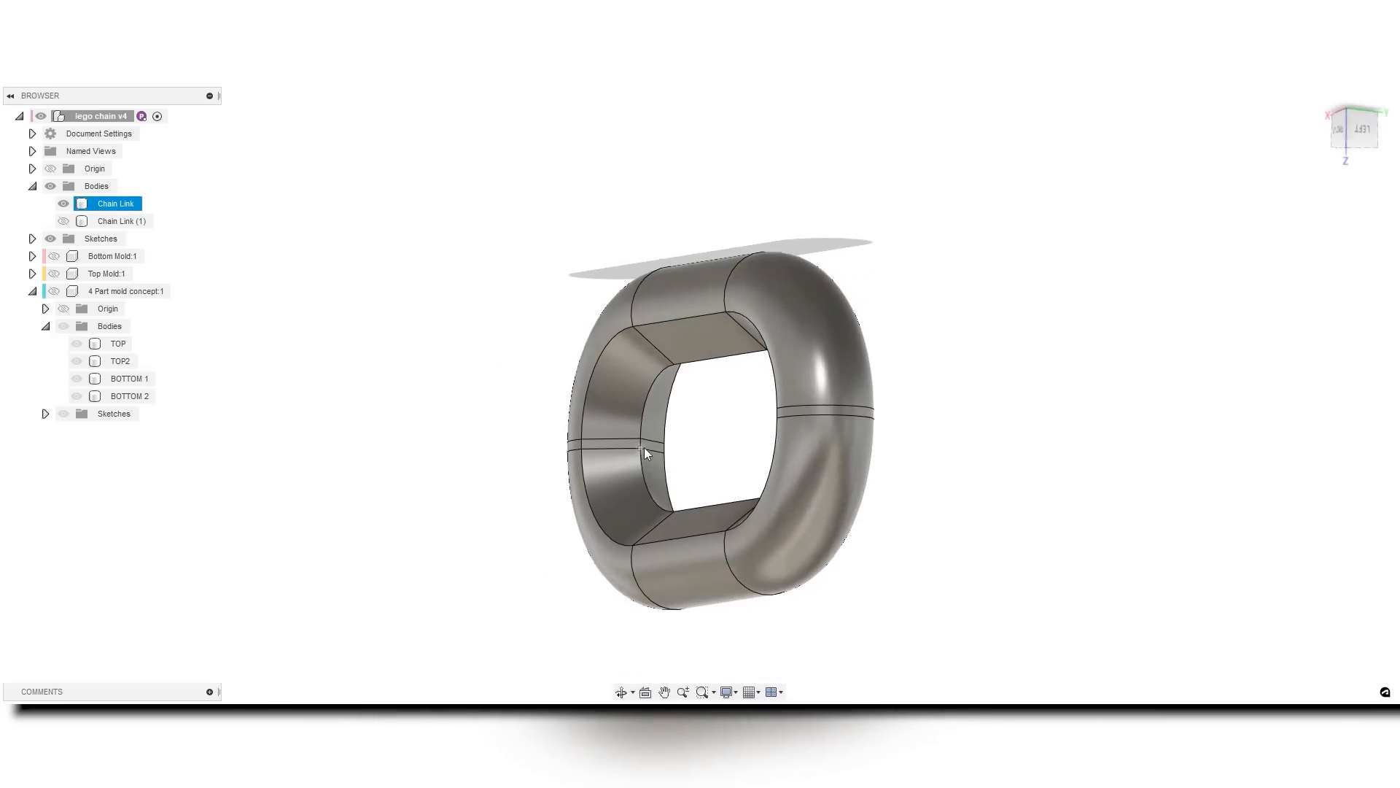
scroll("up", 3)
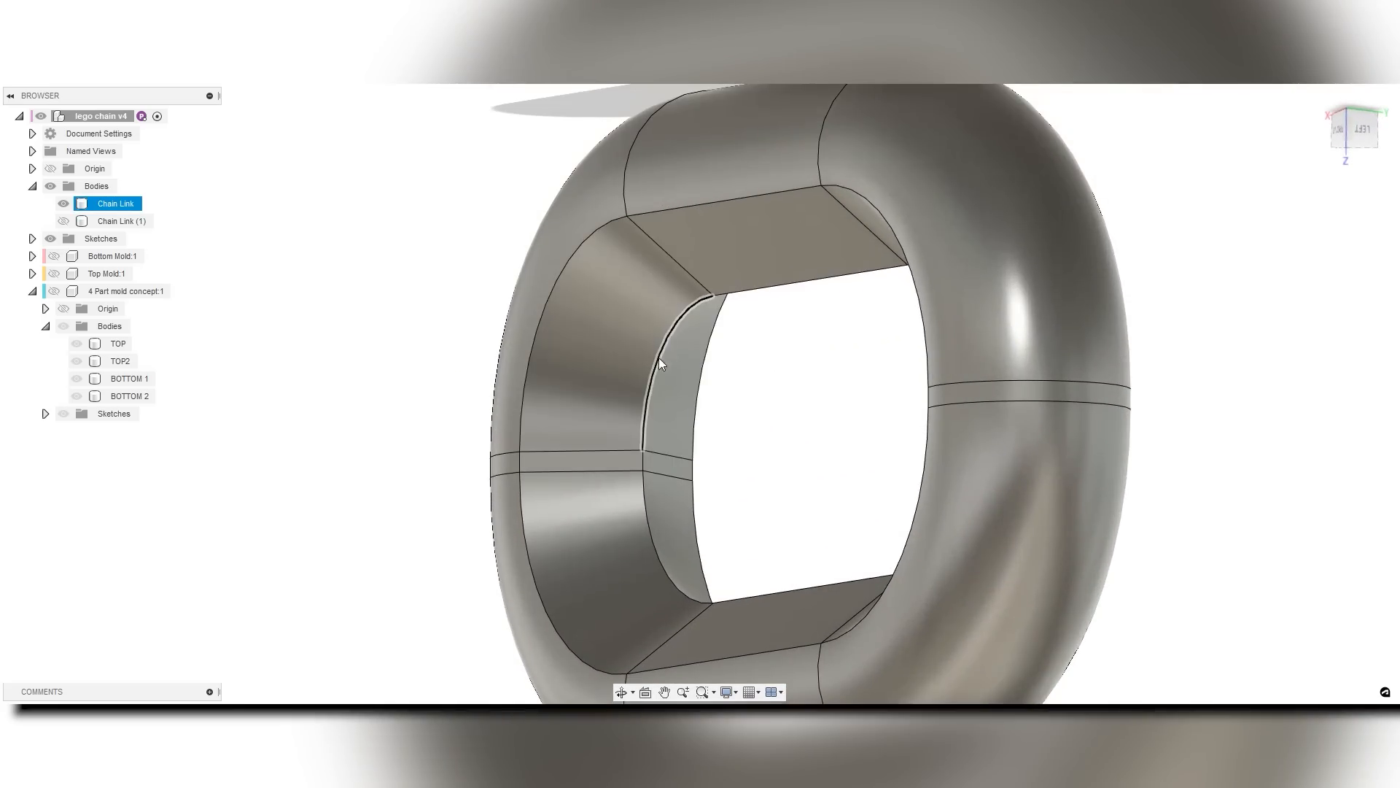
scroll("down", 3)
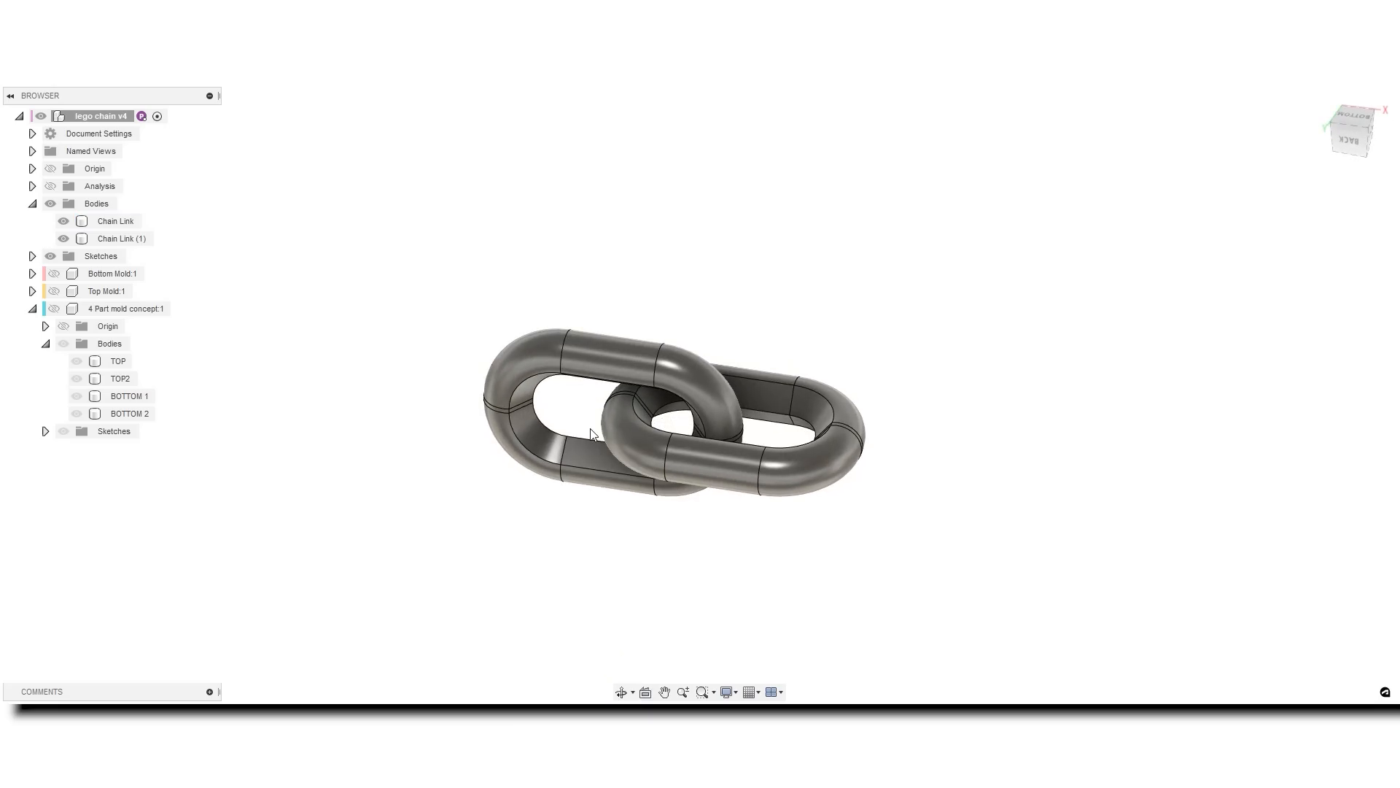
Reveal Bottom Mold:1 with its link-shaped cavity and hide Chain Link (1).
left_click(114, 221)
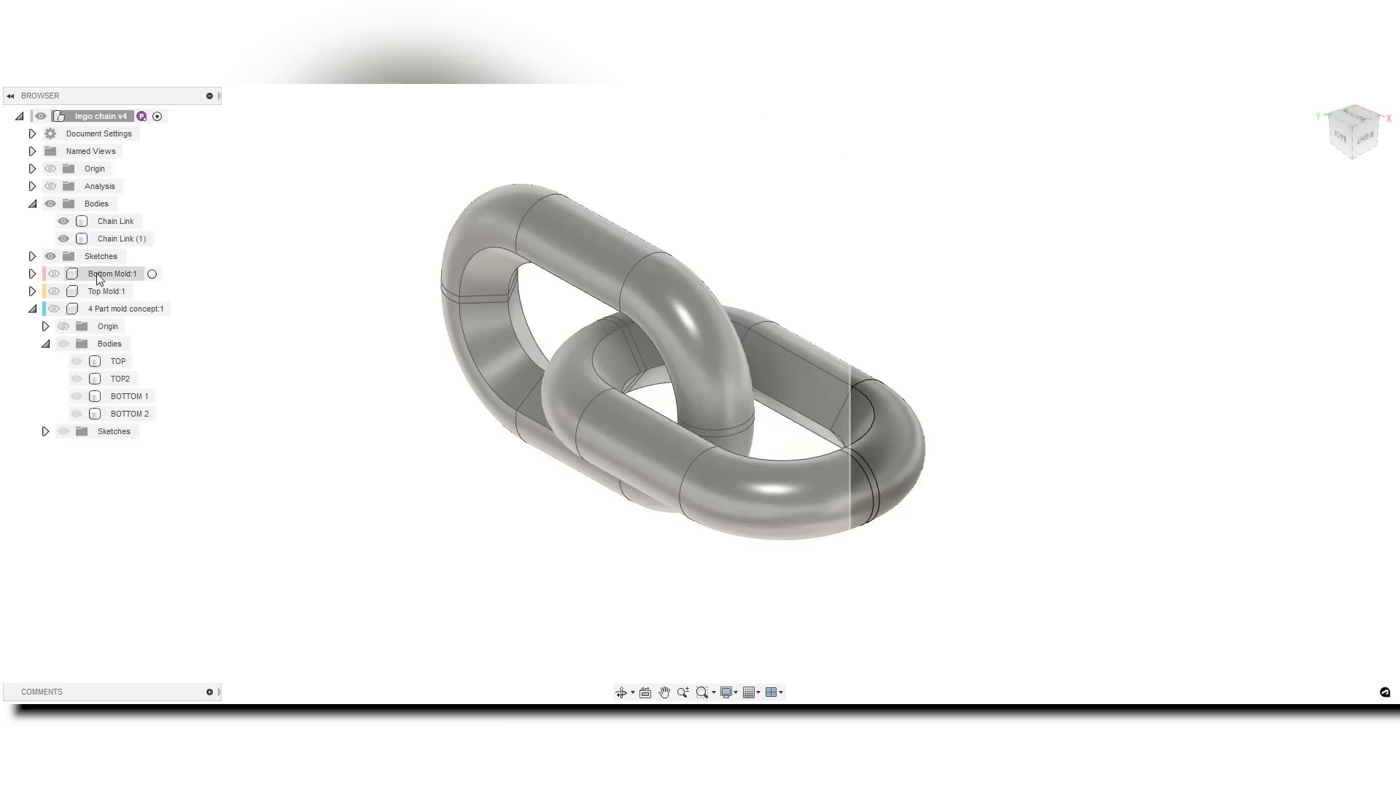
left_click(114, 220)
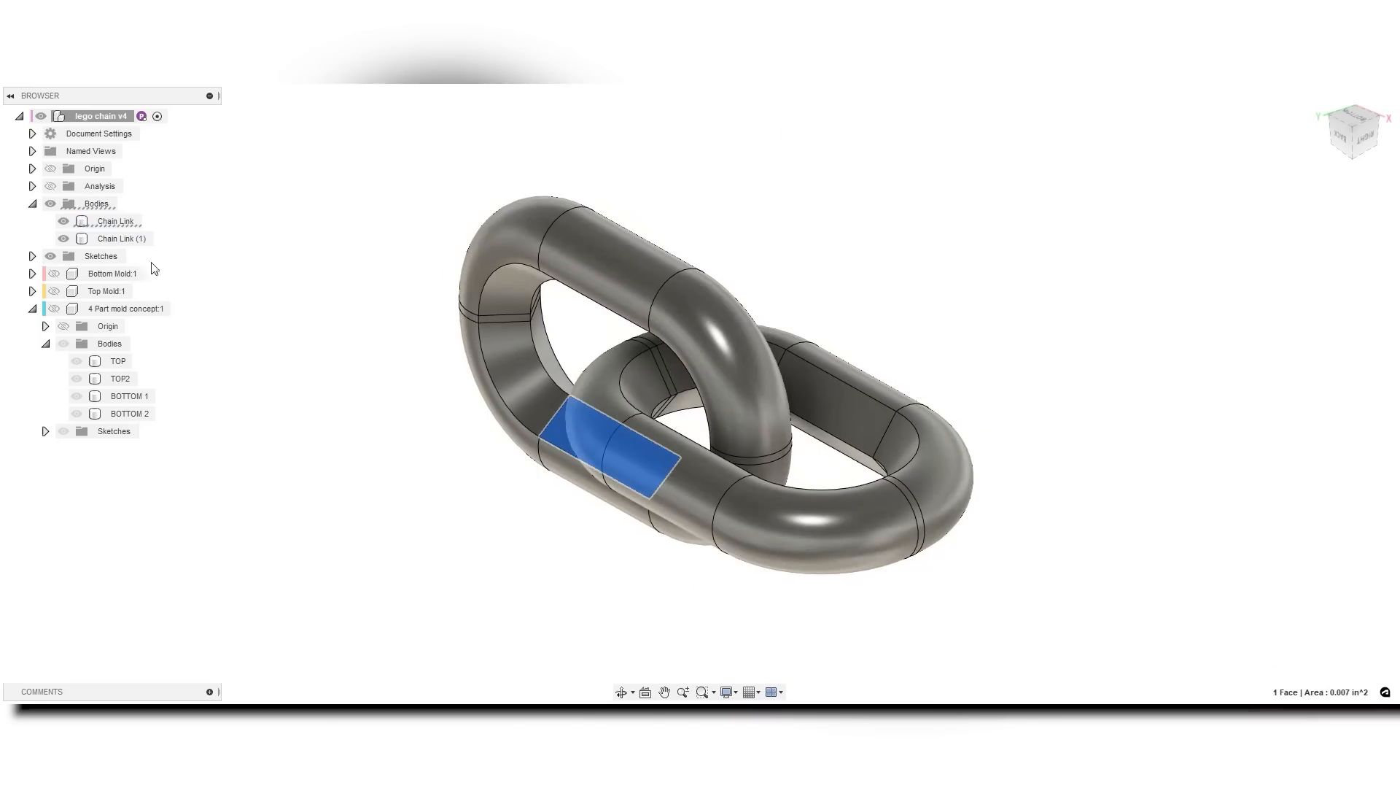
left_click(62, 238)
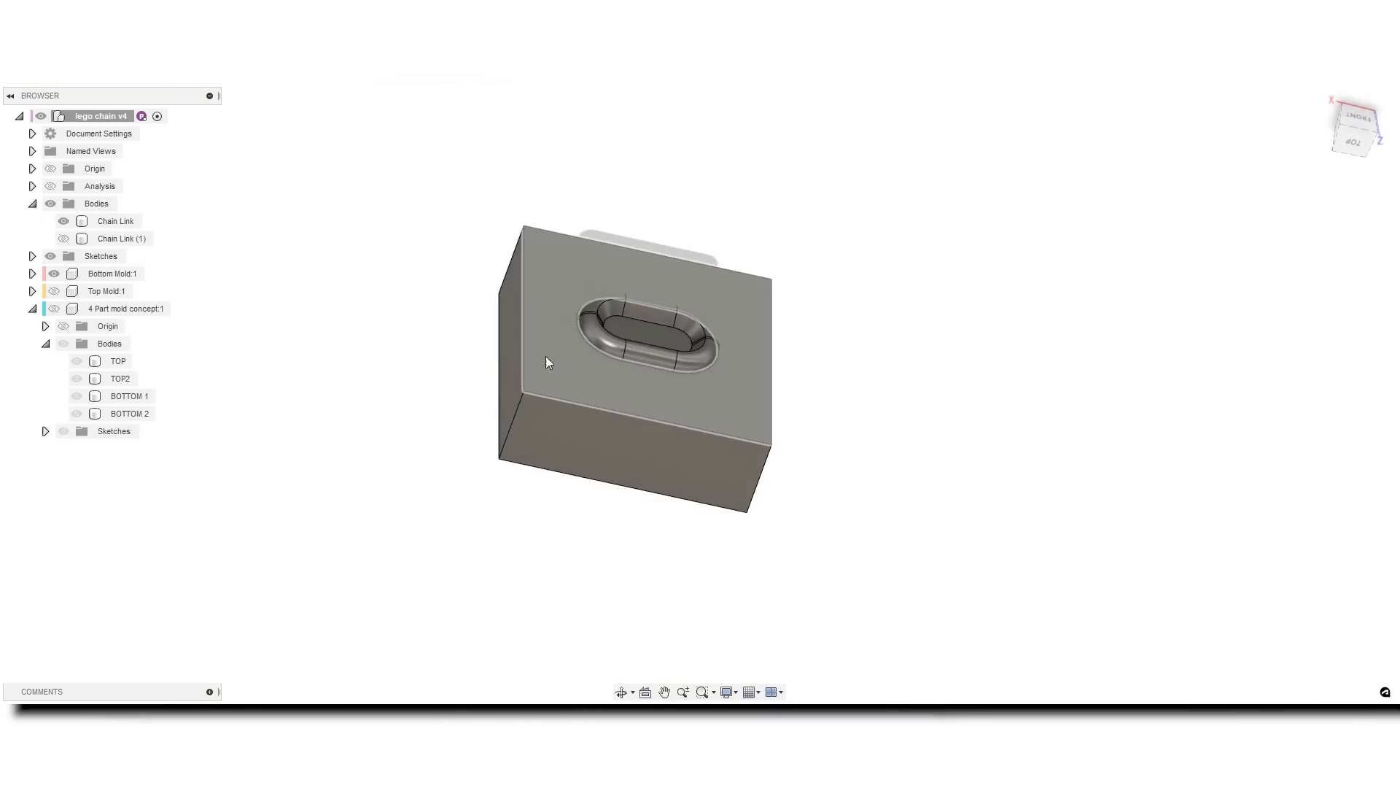
Show Top Mold:1 and Move/Copy it along Y away from the bottom half, then hide both halves.
left_click(113, 220)
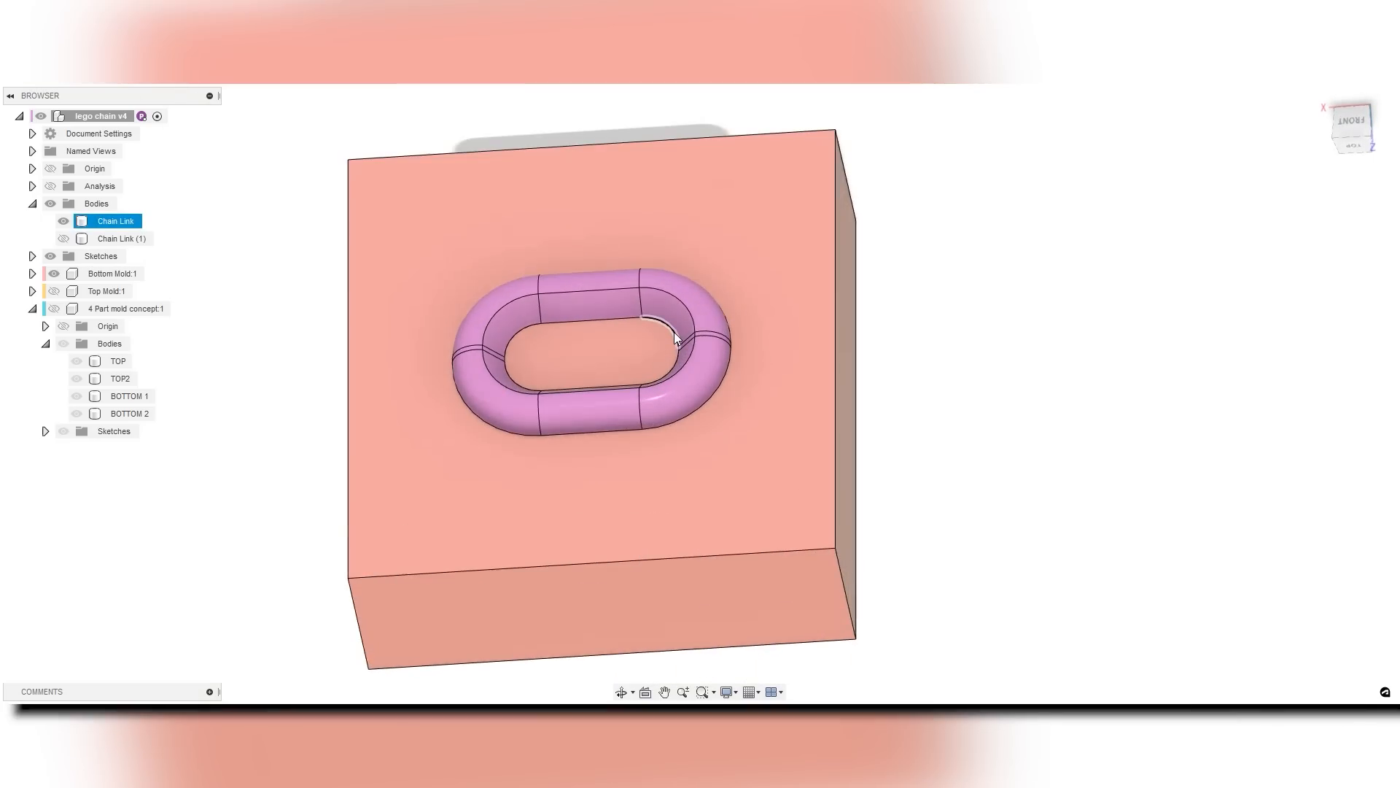
left_click(705, 497)
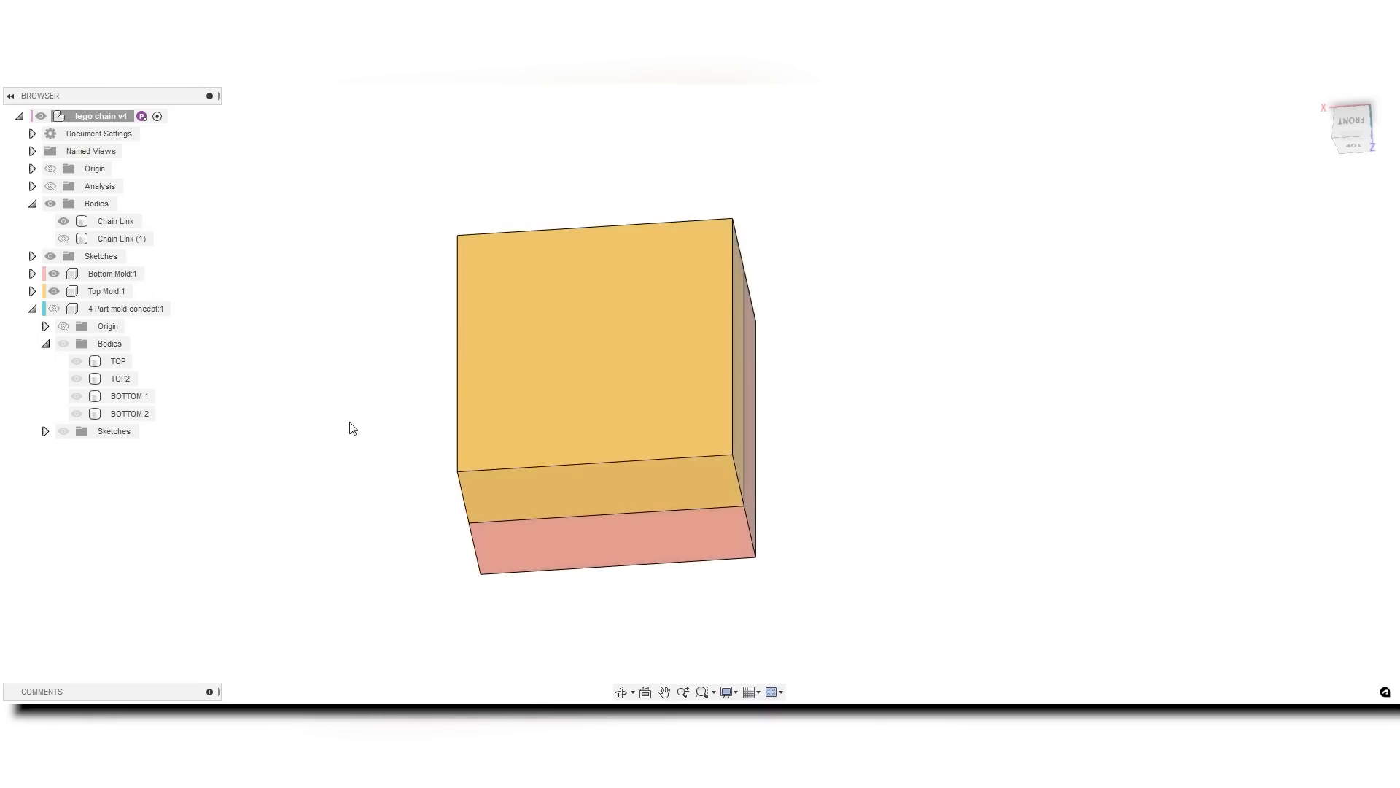
mouse_move(150, 274)
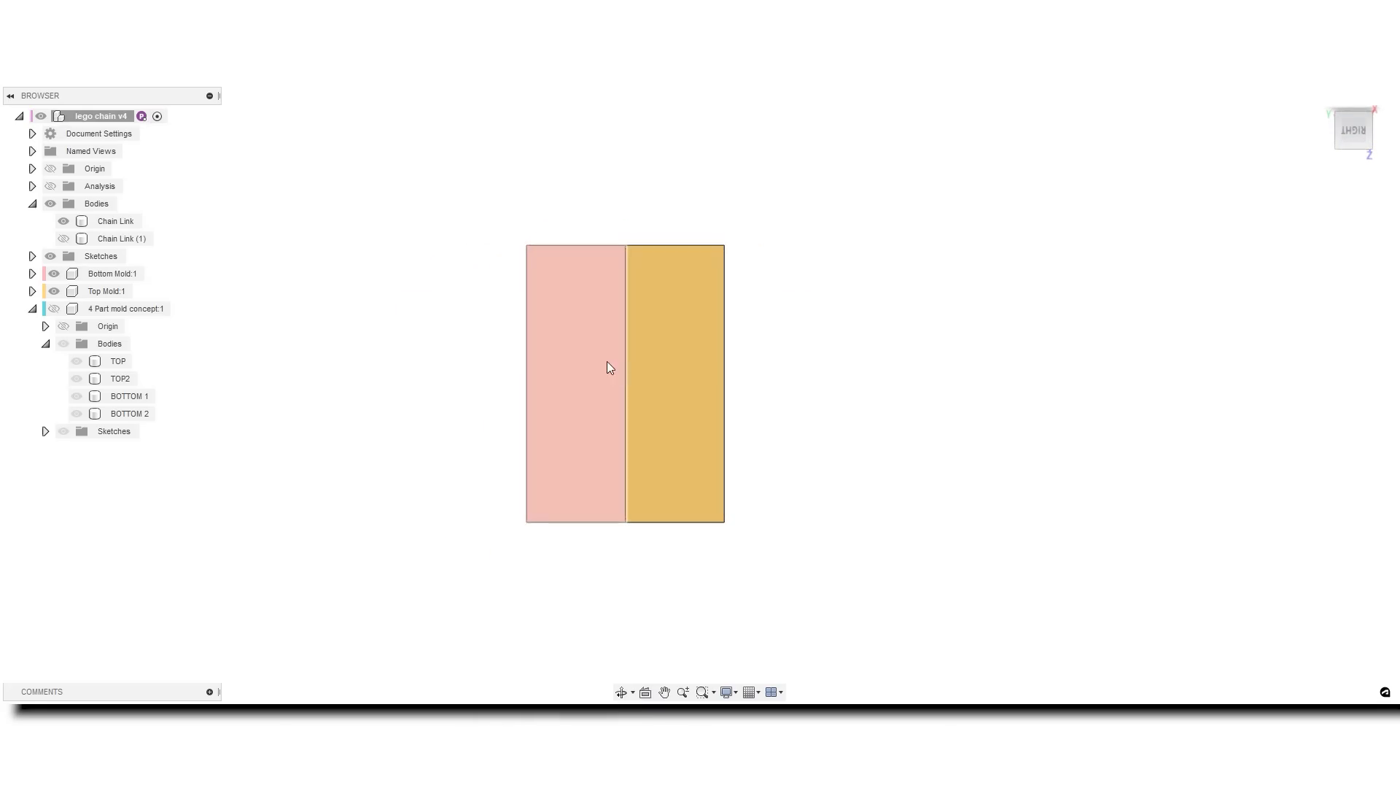
right_click(113, 273)
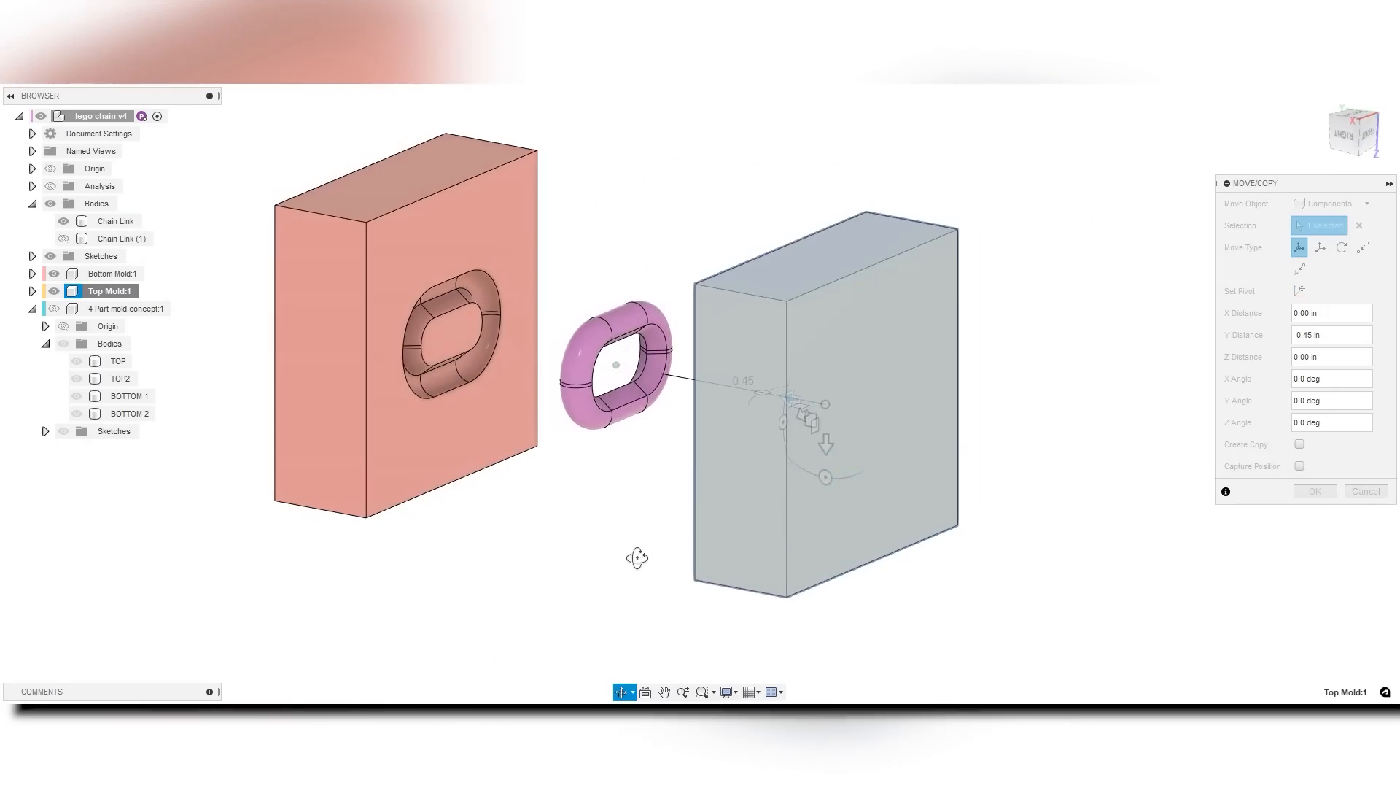
left_click(1314, 491)
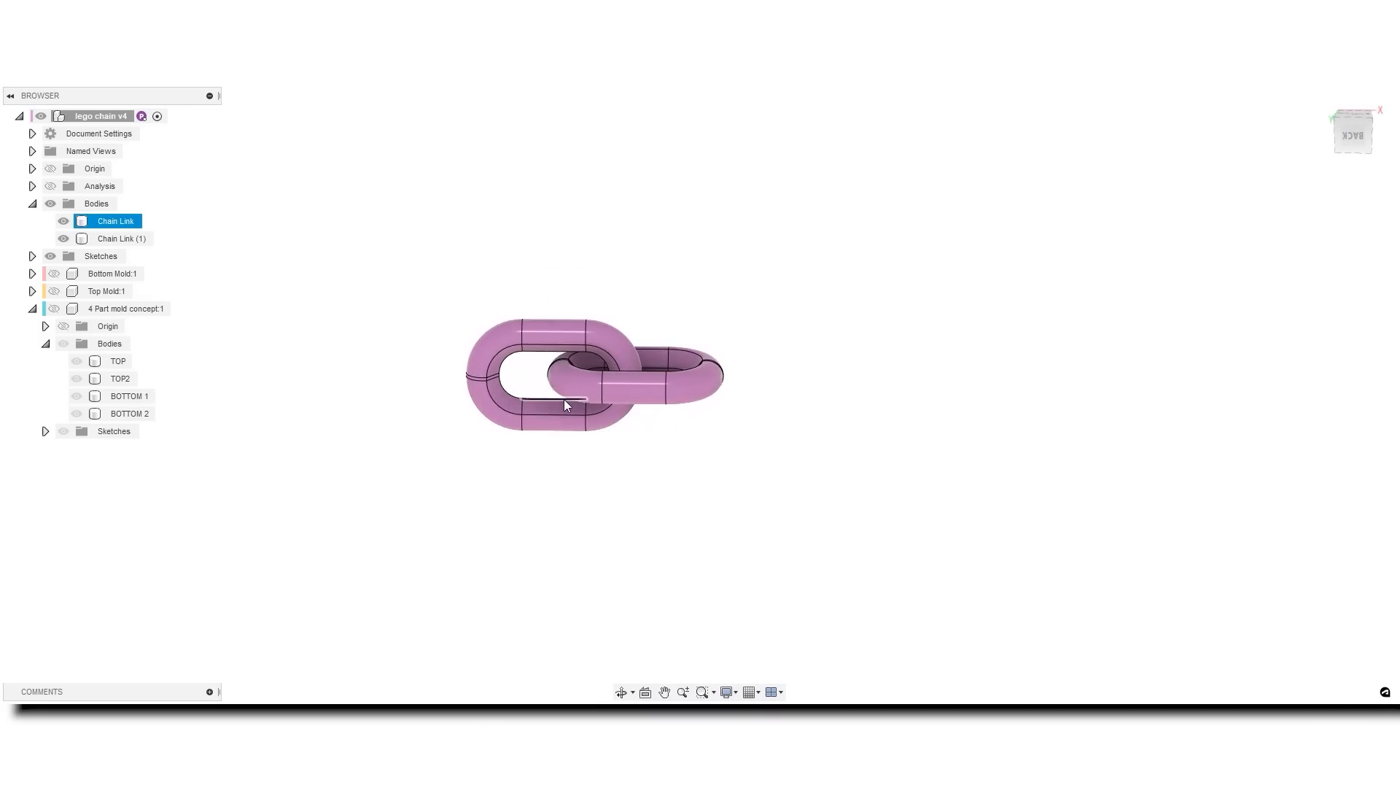
Make the TOP2 and BOTTOM 1 wedges of the 4 Part mold concept visible around the links.
left_click(559, 459)
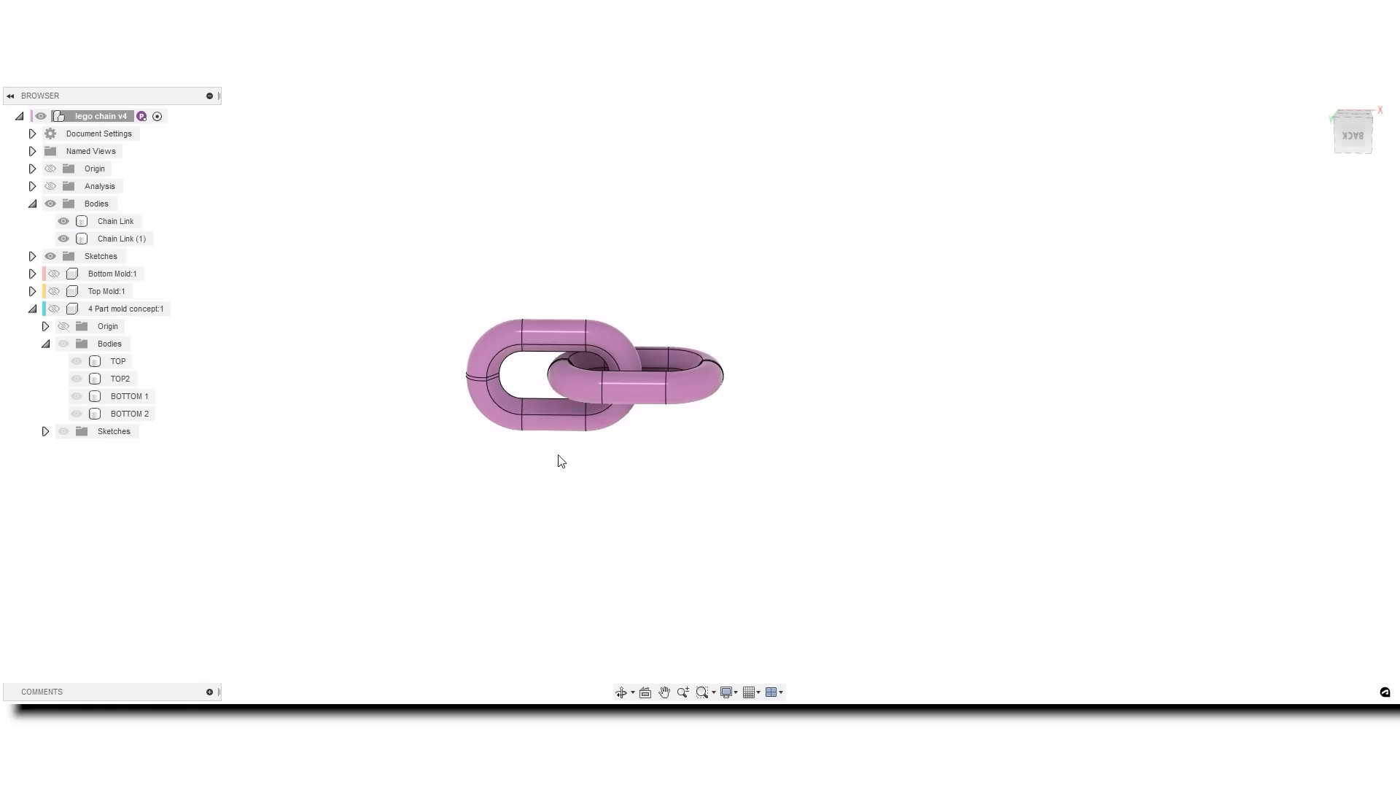
mouse_move(556, 431)
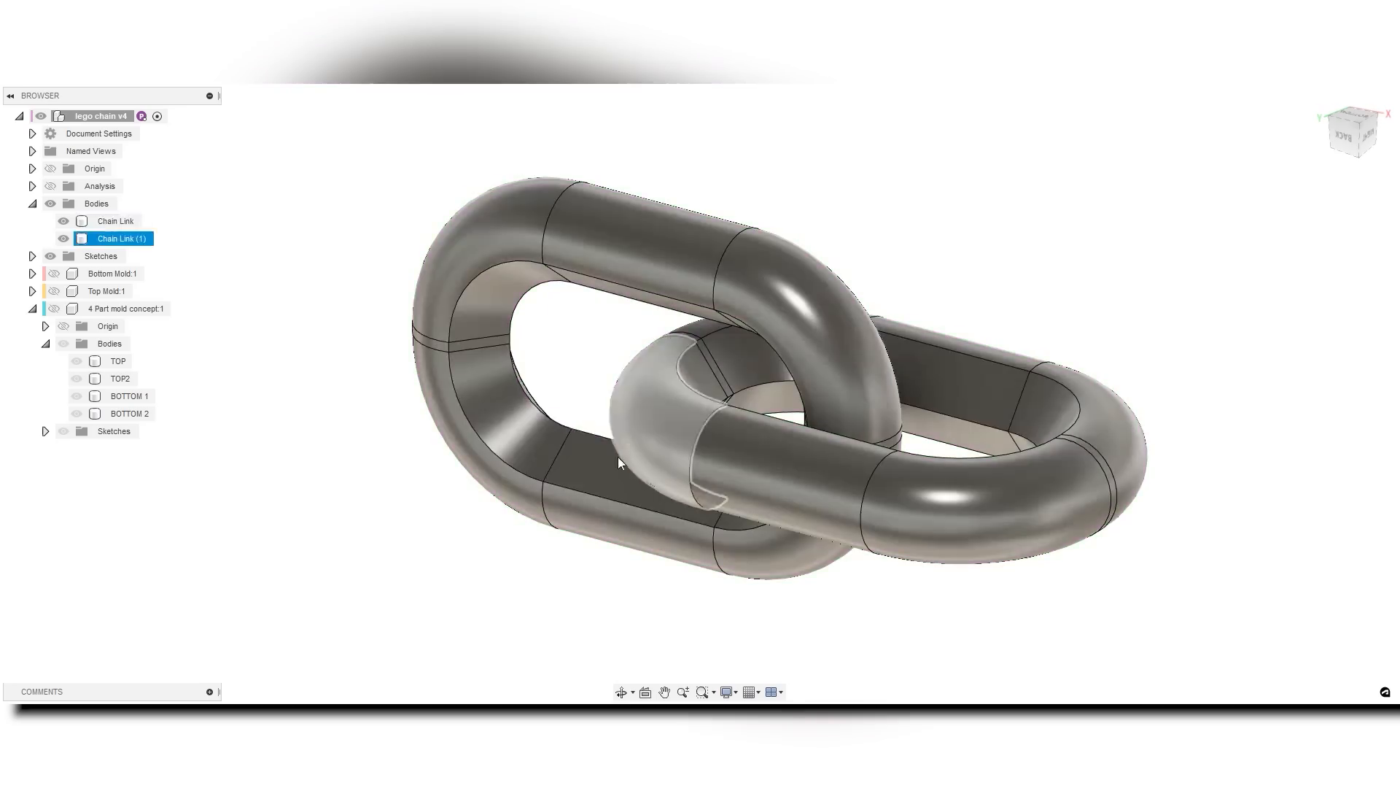
left_click(51, 308)
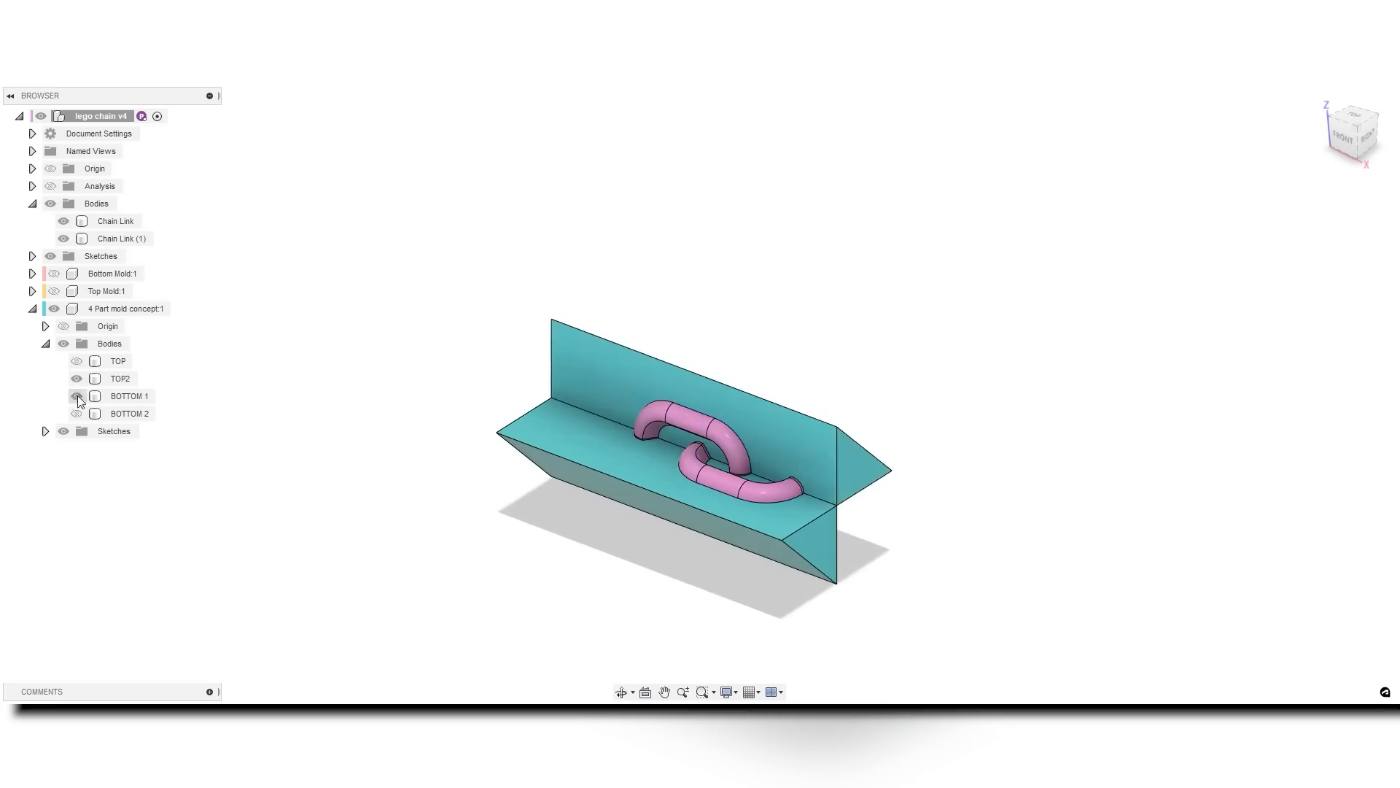
Show BOTTOM 2, offset the TOP2 wedge in Y and Z via Move/Copy, and bring up BOTTOM 2's actions.
left_click(114, 220)
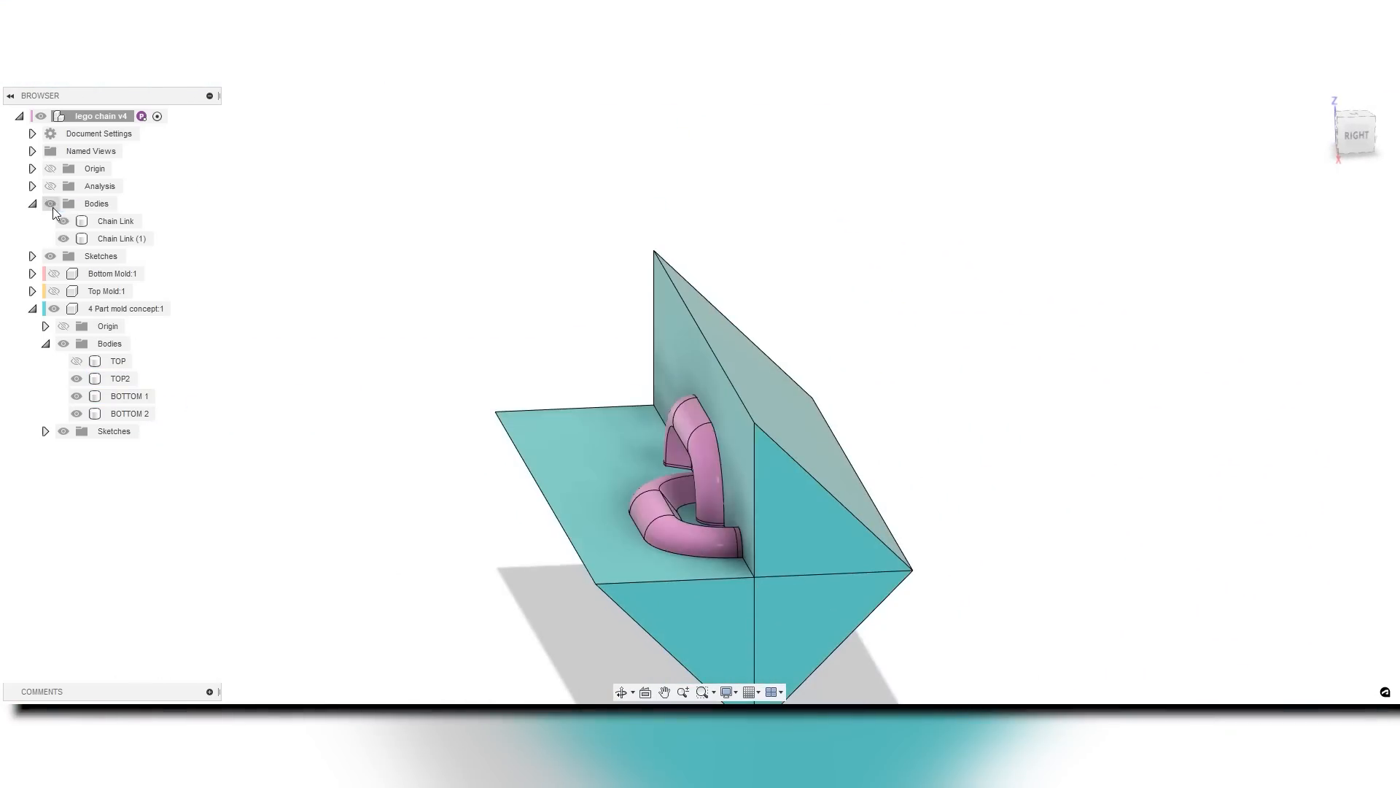
left_click(121, 378)
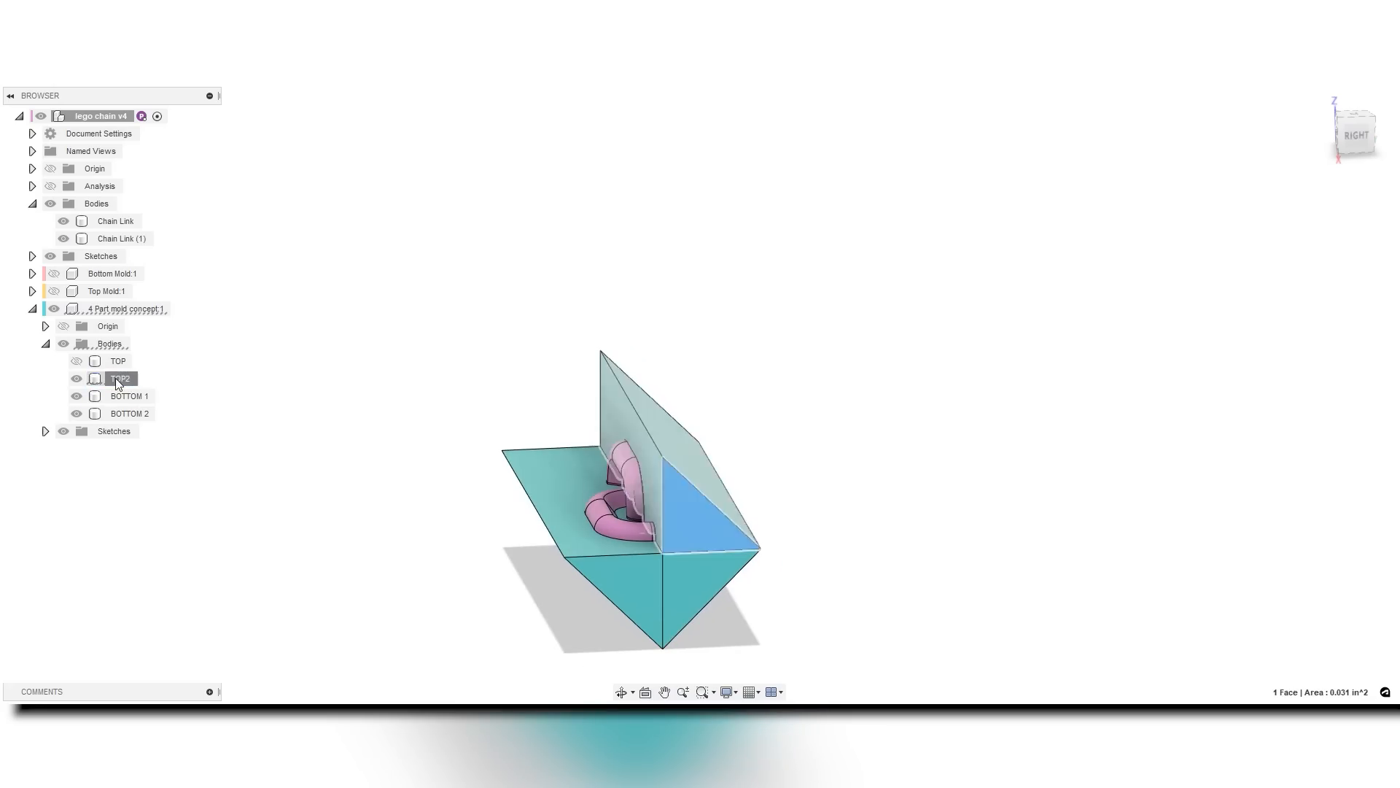
left_click(121, 378)
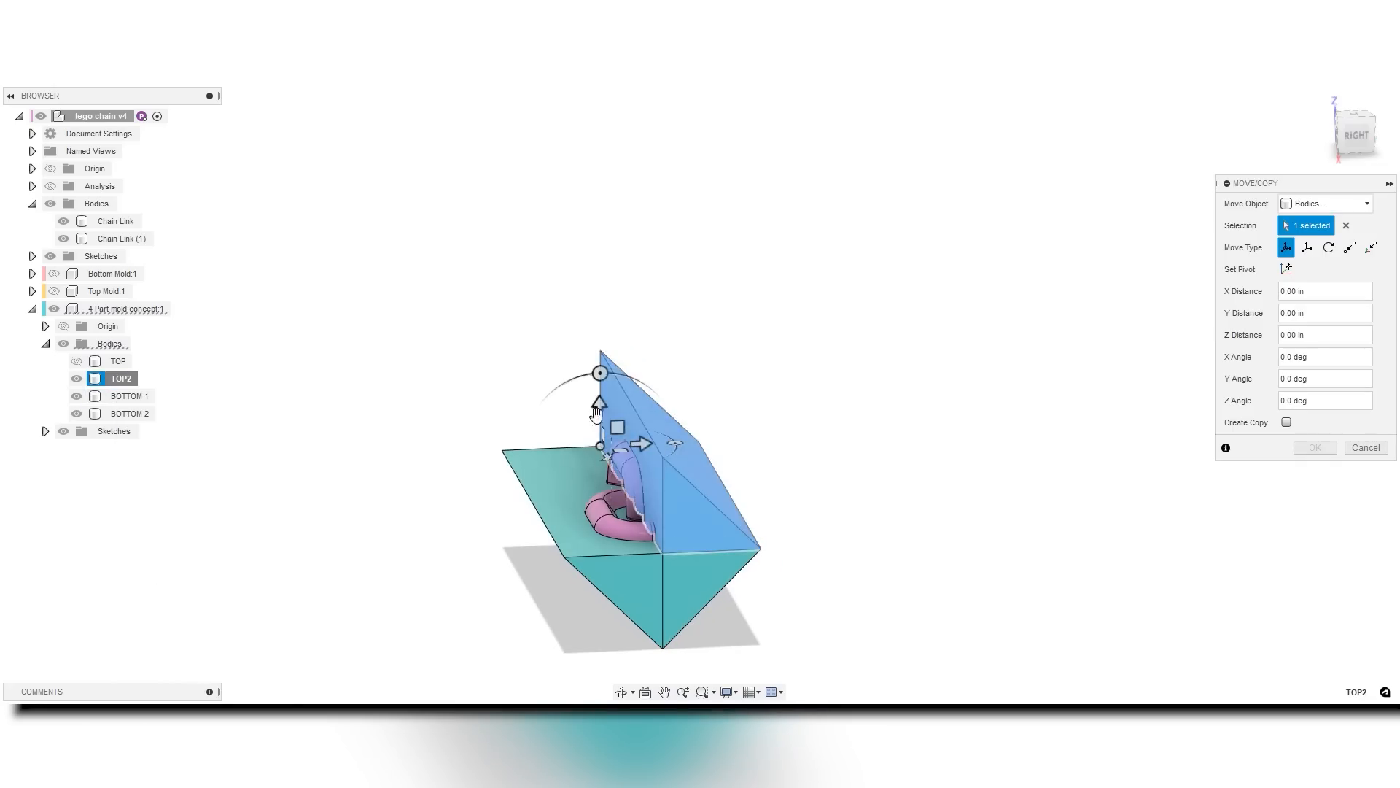
left_click(1354, 132)
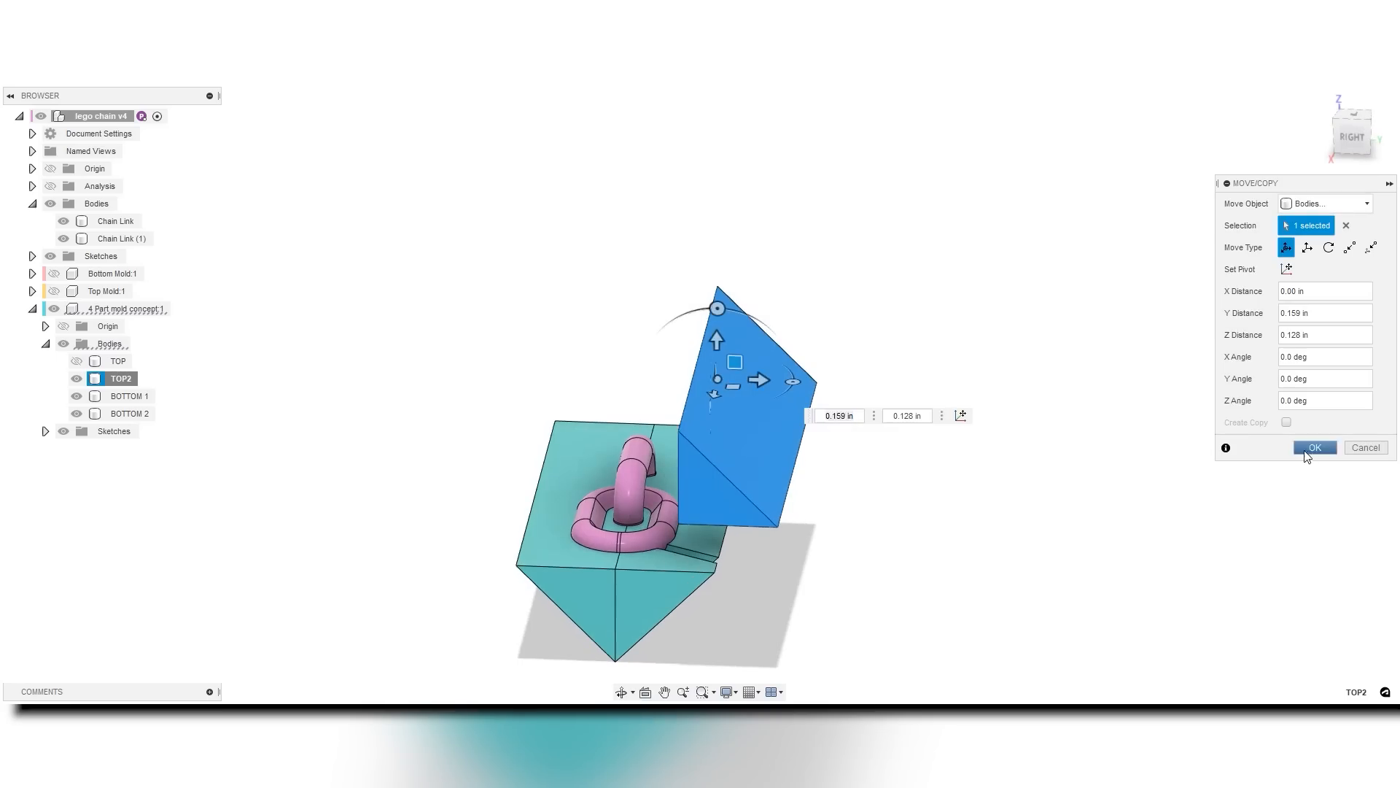
right_click(128, 413)
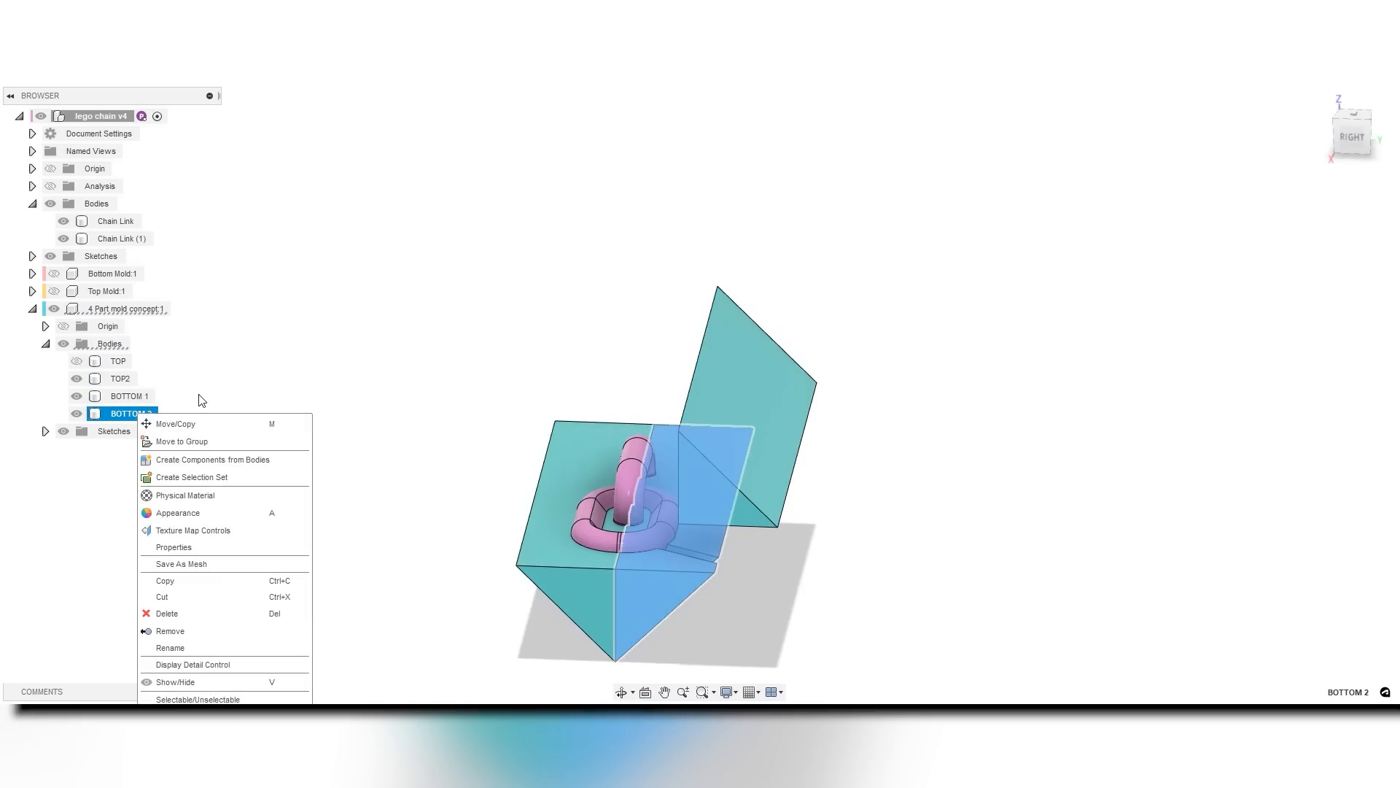